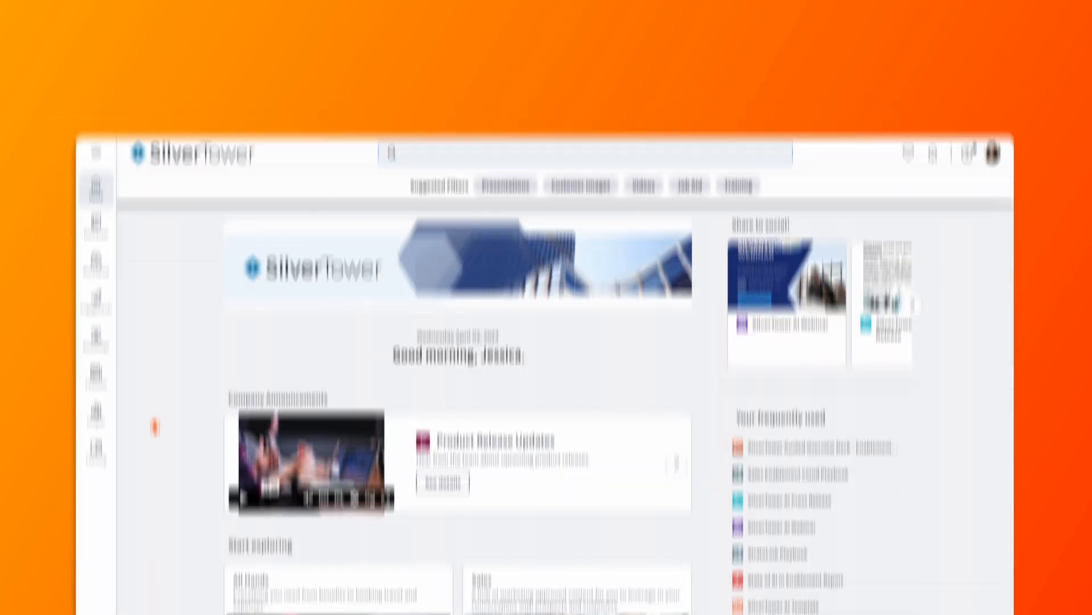
Step: Generate the Edge Communications overview deck for an English, Enterprise audience
scroll("down", 3)
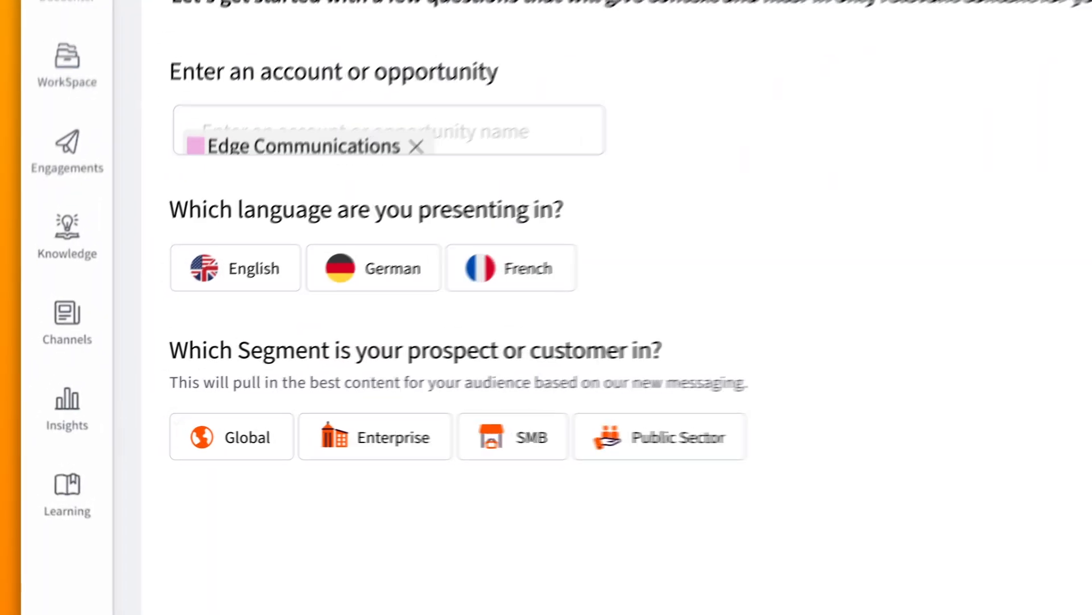
left_click(235, 268)
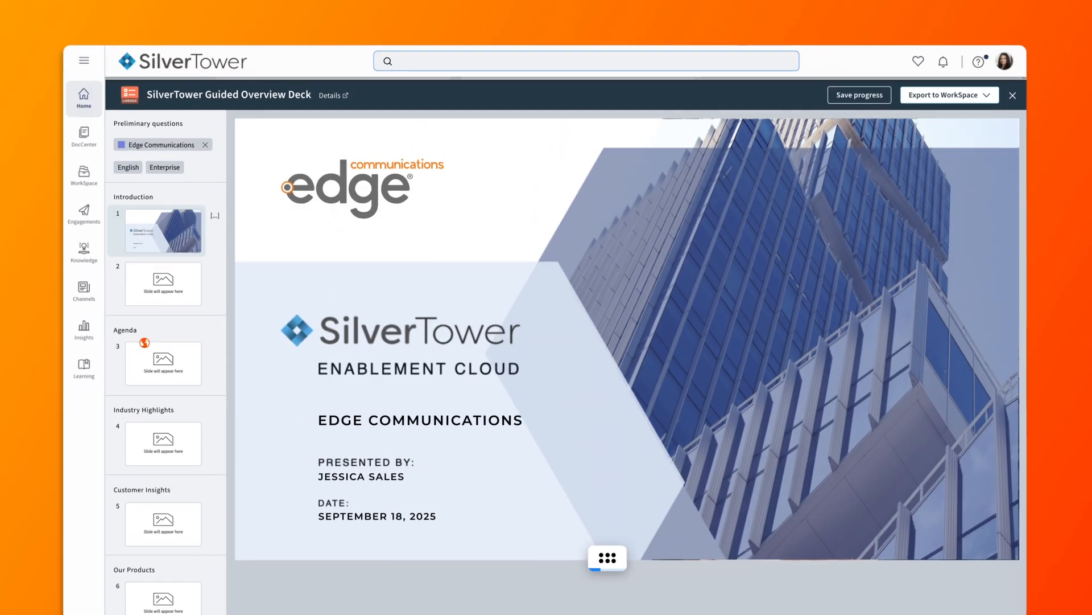
Step: Enter the agenda items and three customer requirements, the third being 'rational optimization'
left_click(608, 561)
type("Our")
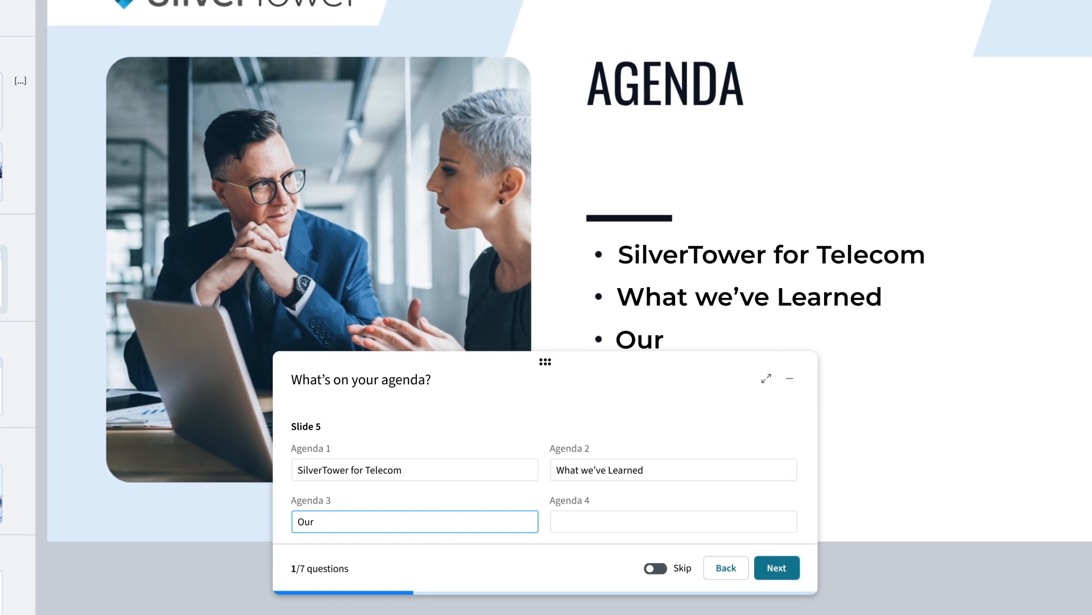
left_click(776, 567)
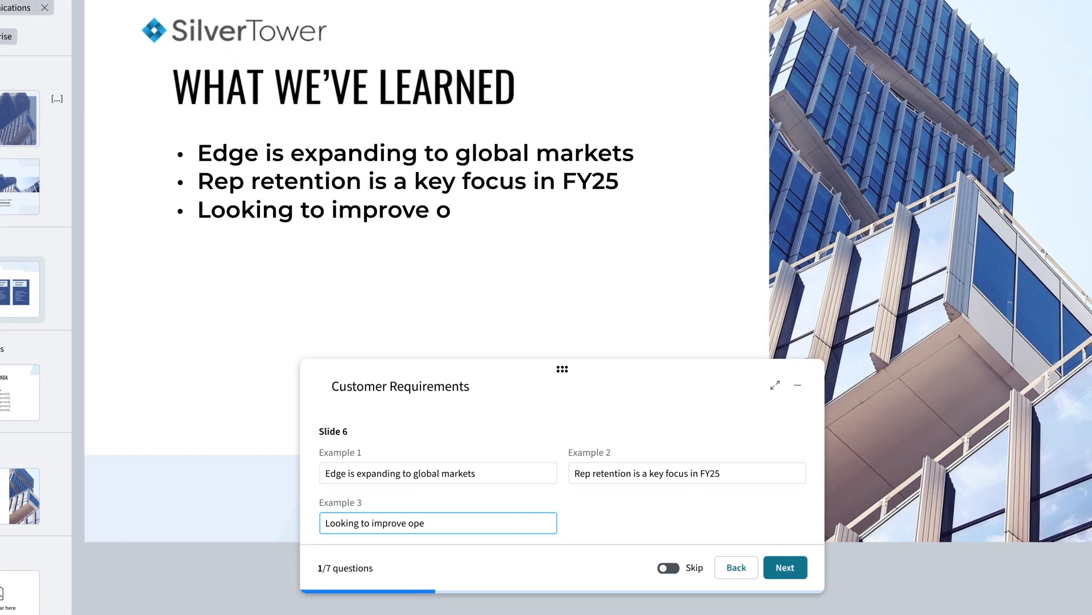
type("rational optimization")
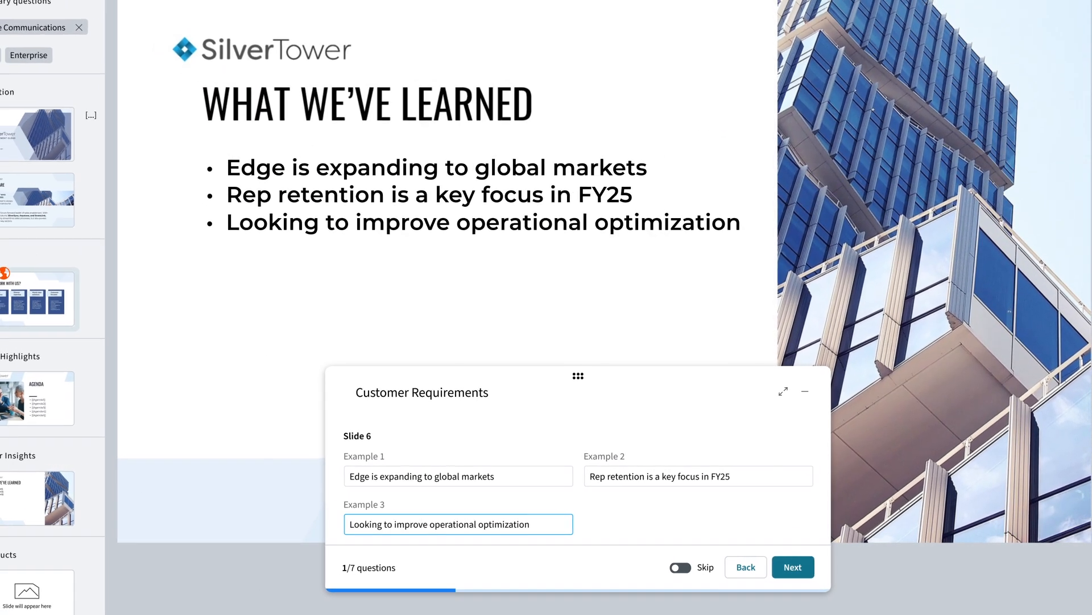
left_click(792, 567)
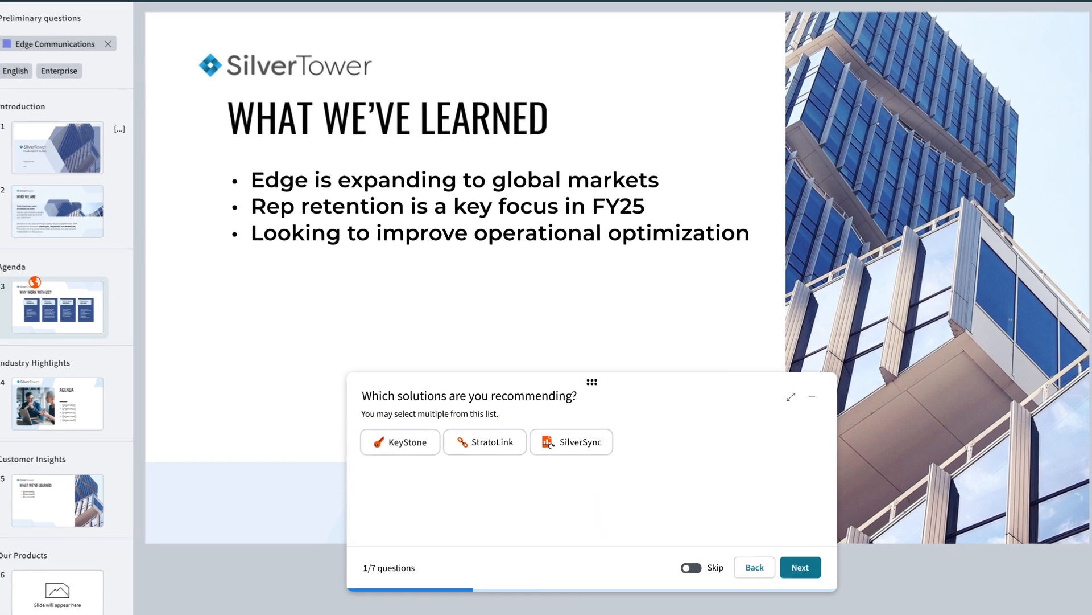
Step: Recommend KeyStone and accept its product slides into the deck
left_click(401, 441)
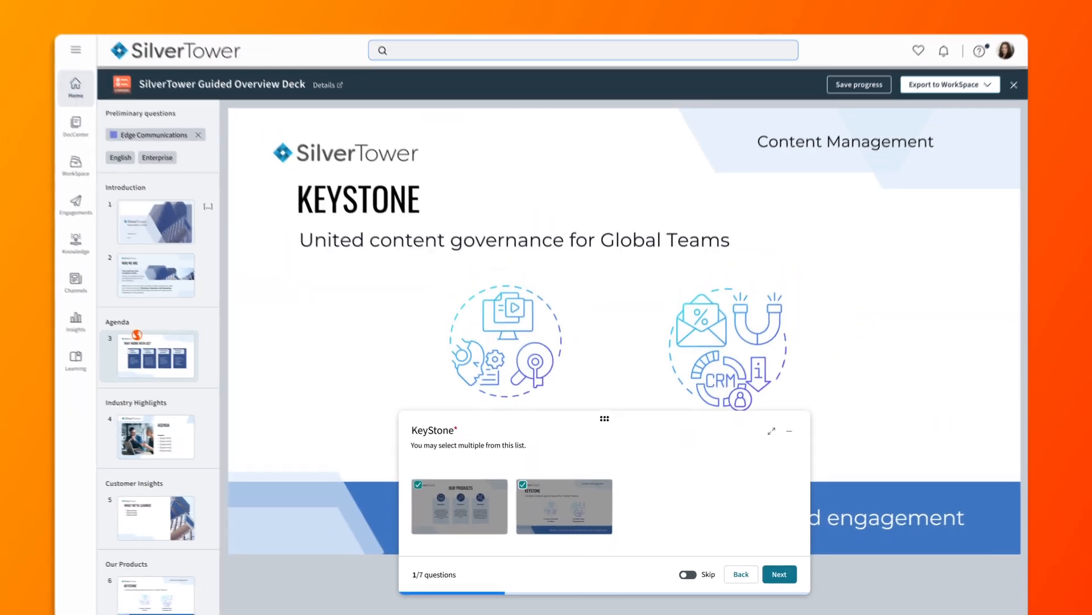
left_click(779, 573)
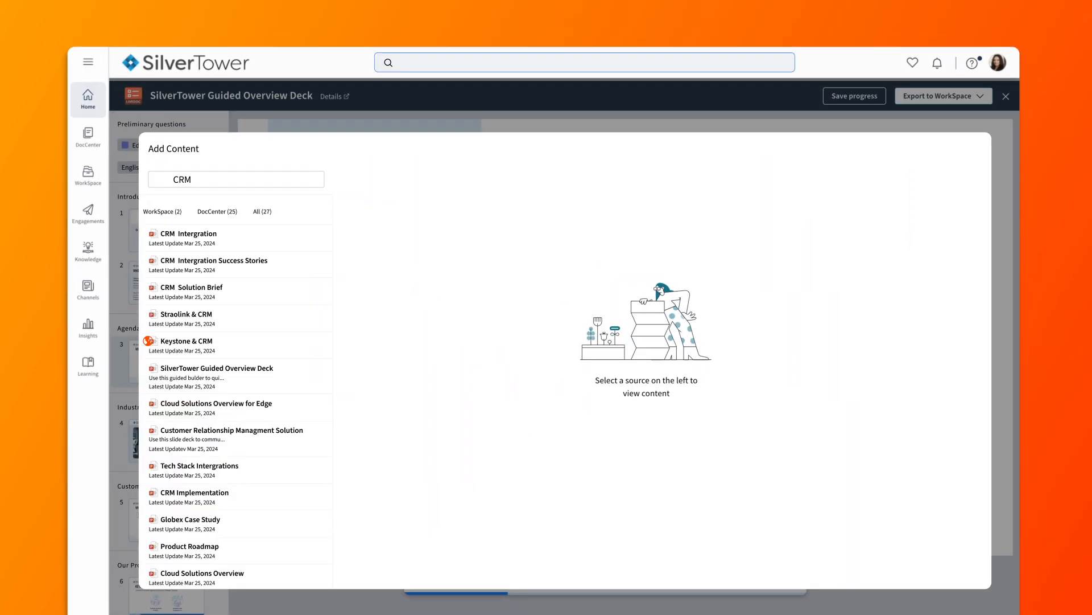
Step: Add a CRM content item and bring up the PowerPoint export to WorkSpace
left_click(189, 236)
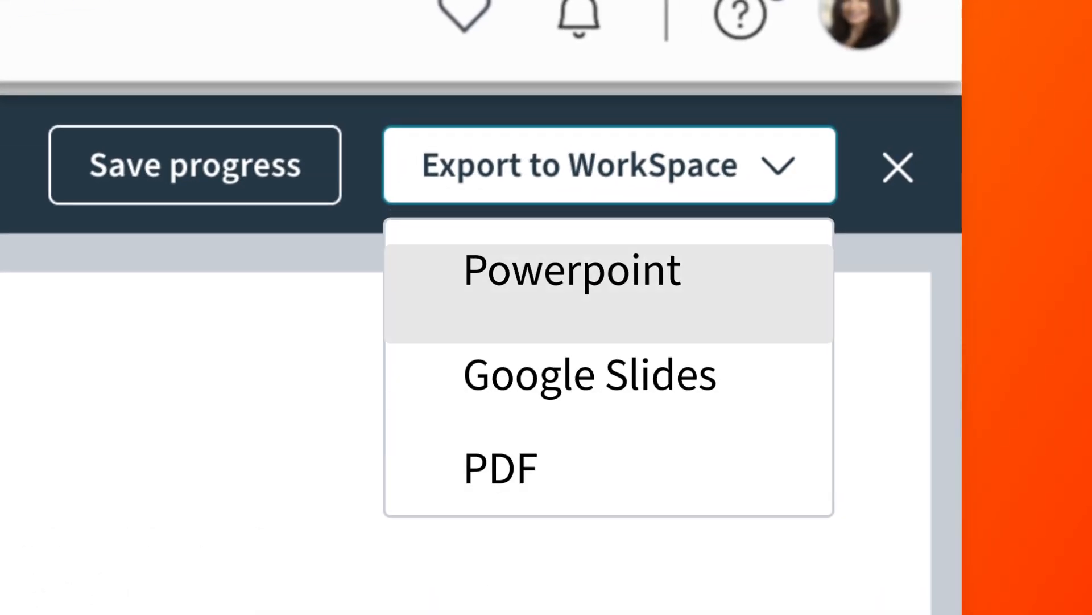
left_click(572, 271)
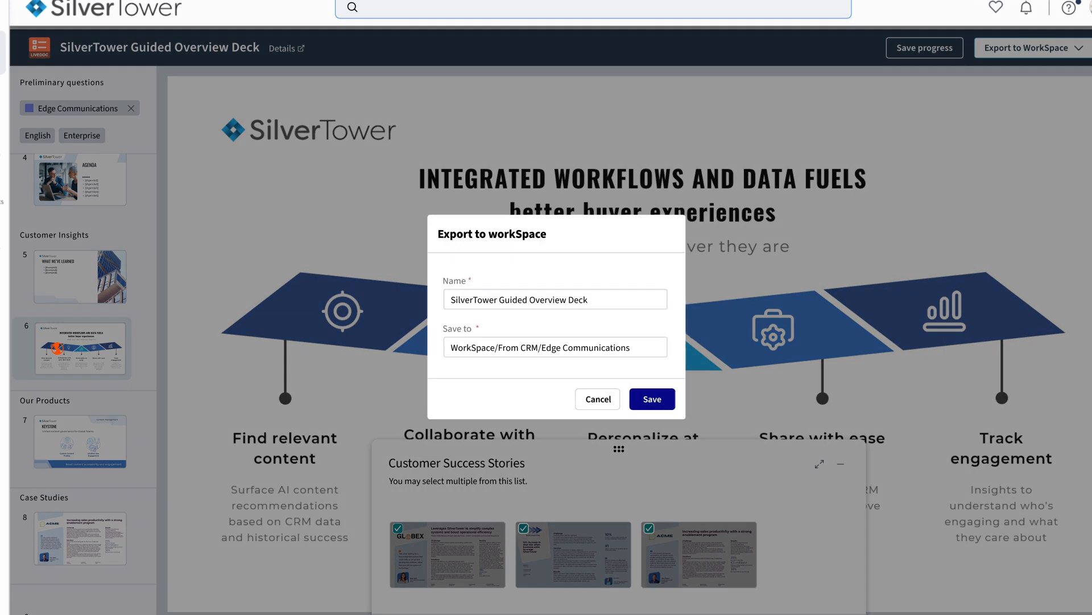